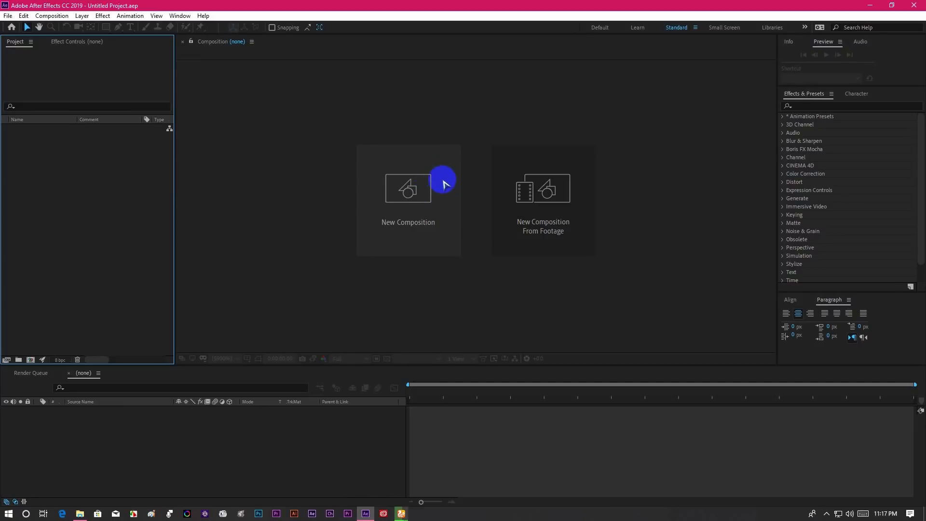
Create Comp 1 from the HDTV 1080 25 preset with a 15-second duration.
{"action": "left_click", "coordinate": [407, 189]}
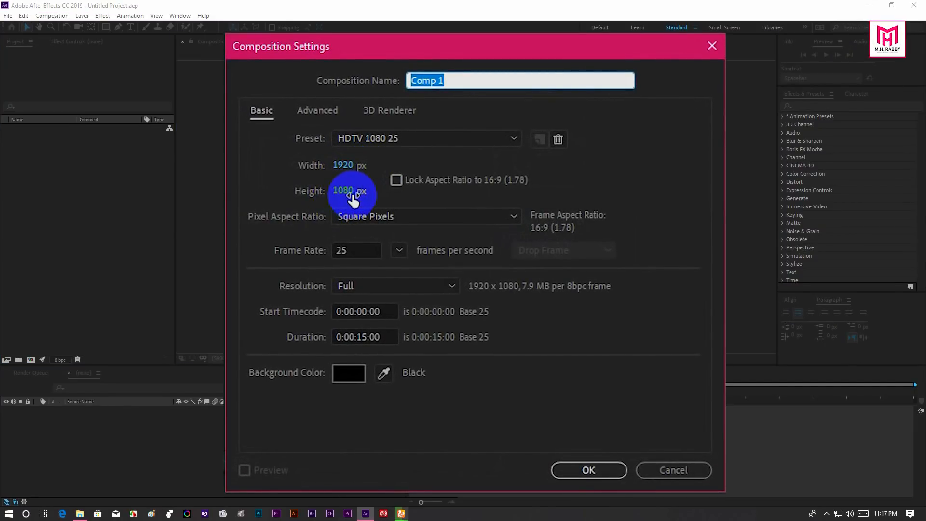
{"action": "mouse_move", "coordinate": [367, 250]}
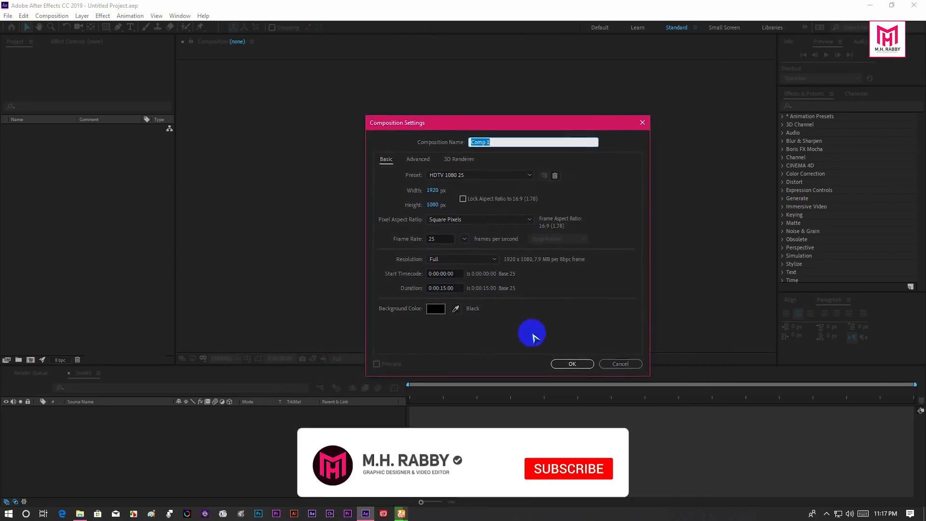
{"action": "left_click", "coordinate": [570, 363]}
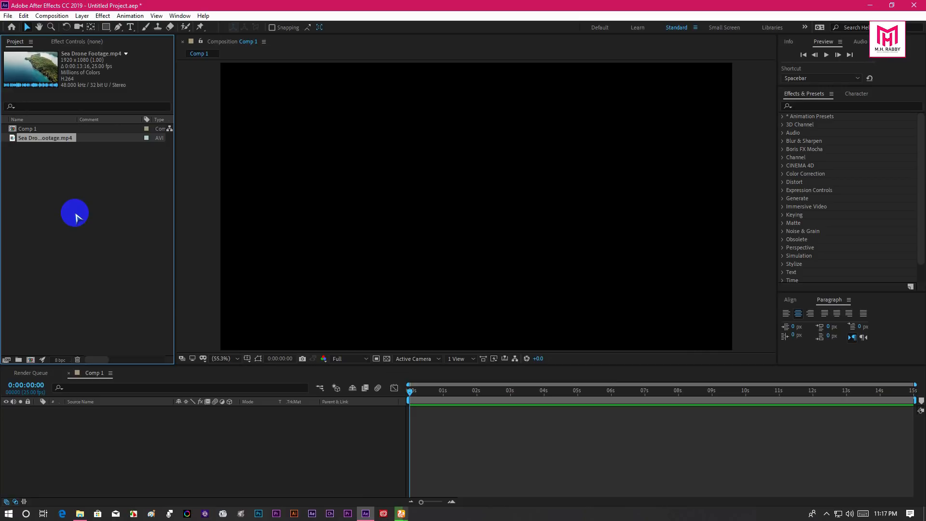
Add Sea Drone Footage.mp4 to the timeline and trim the comp to a work area ending near 13:15.
{"action": "left_click_drag", "start_coordinate": [75, 212], "coordinate": [90, 421]}
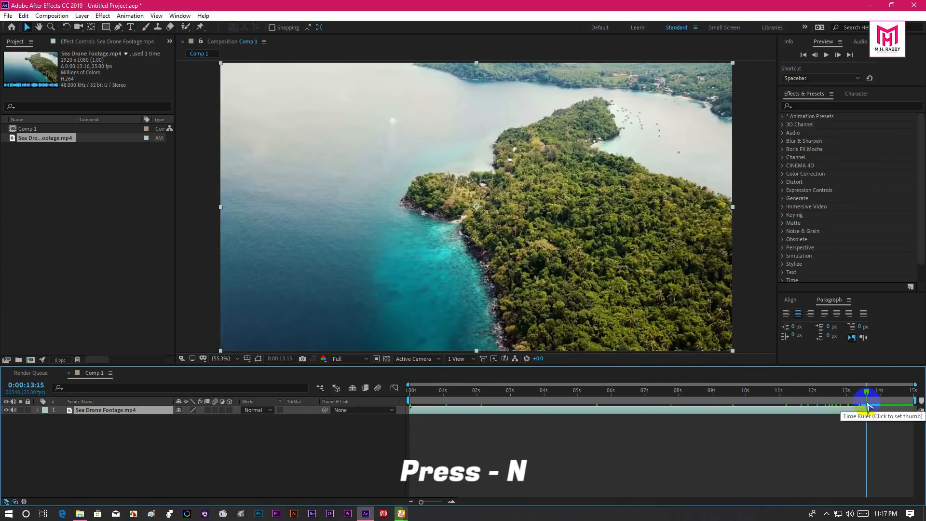
{"action": "right_click", "coordinate": [848, 407]}
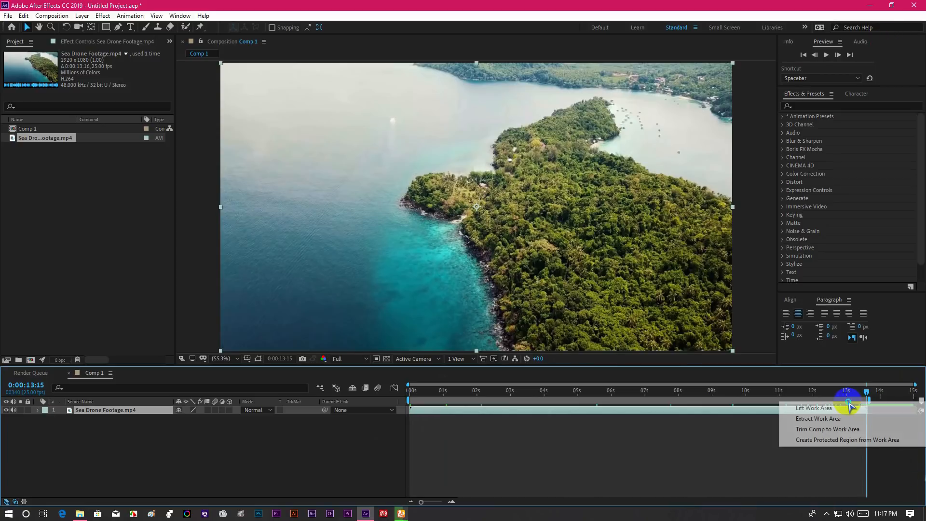
{"action": "left_click", "coordinate": [814, 407]}
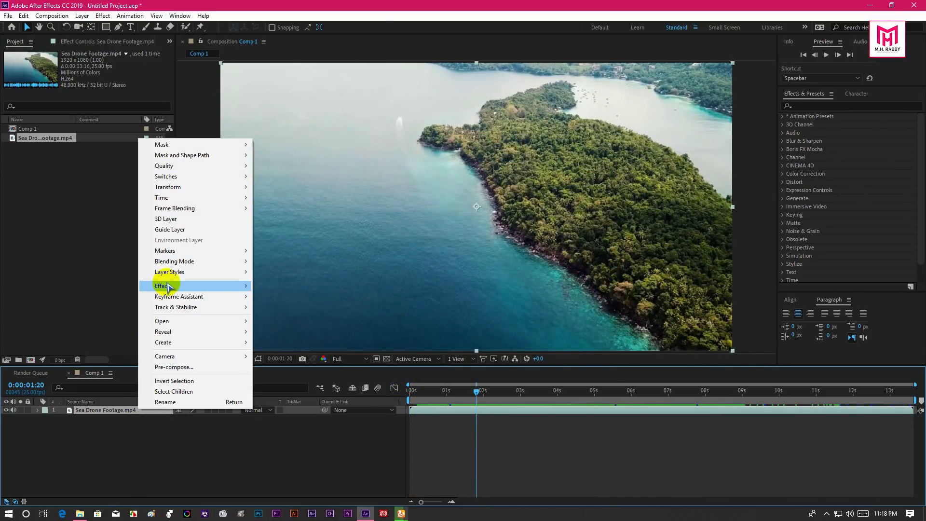
Apply the 3D Camera Tracker from Effect > Perspective to the footage layer and let it solve.
{"action": "left_click", "coordinate": [162, 286]}
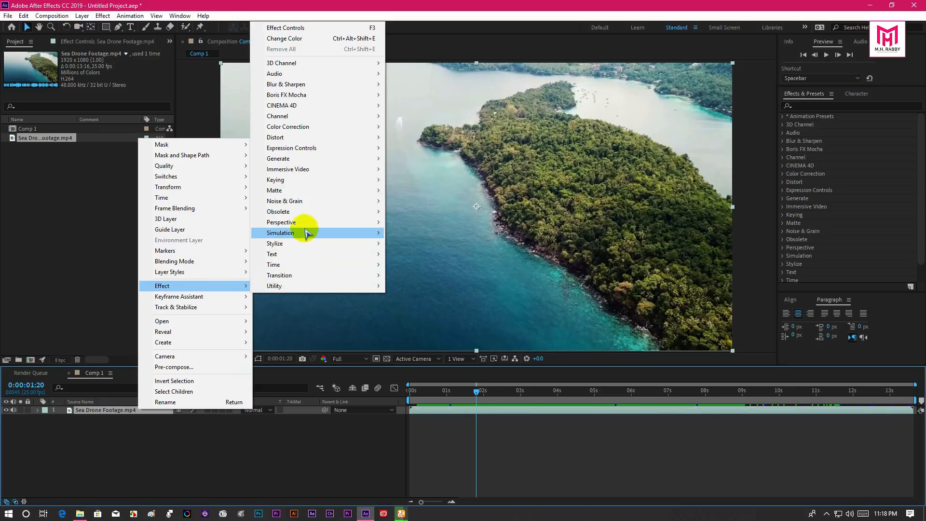
{"action": "mouse_move", "coordinate": [280, 222]}
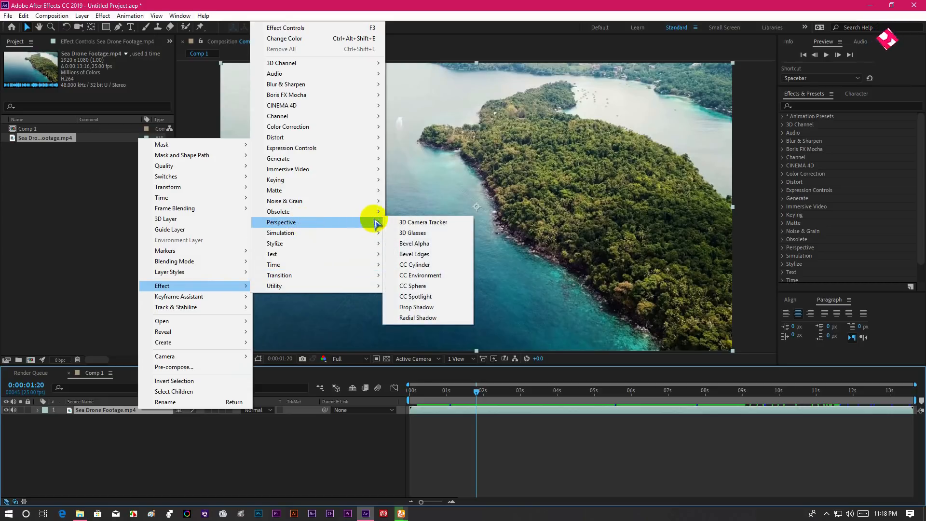
{"action": "mouse_move", "coordinate": [455, 230]}
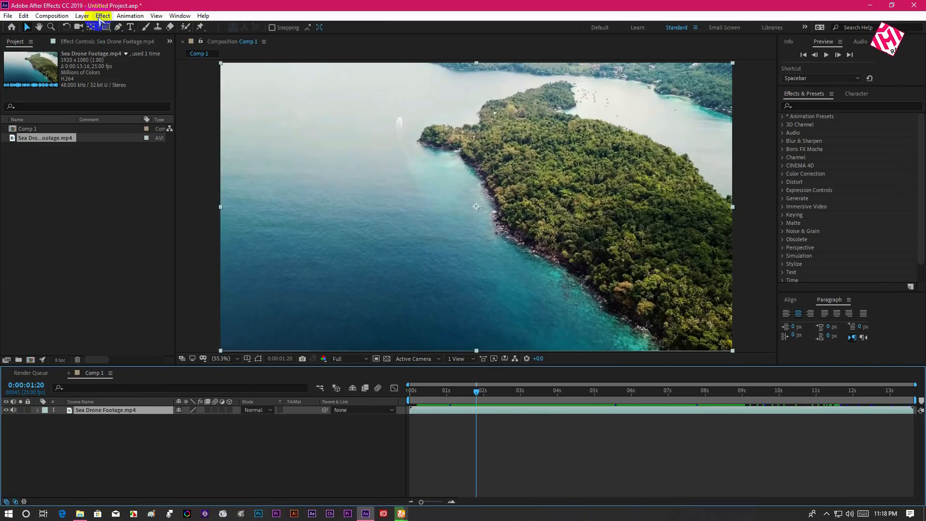
{"action": "left_click", "coordinate": [102, 16]}
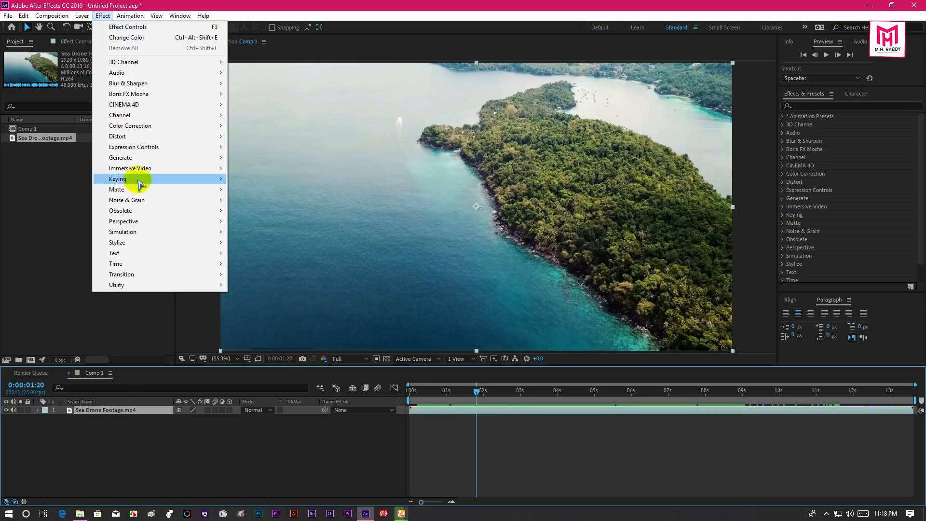
{"action": "mouse_move", "coordinate": [123, 221]}
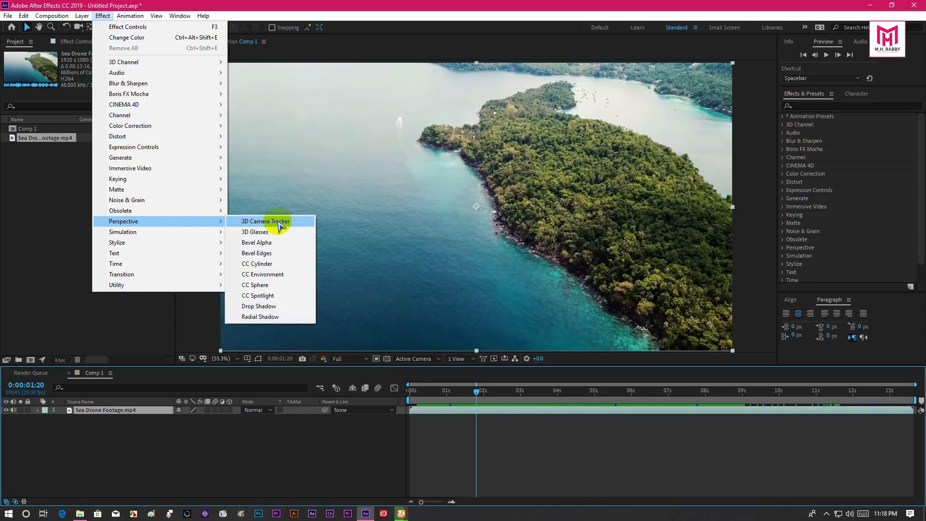
{"action": "mouse_move", "coordinate": [295, 225]}
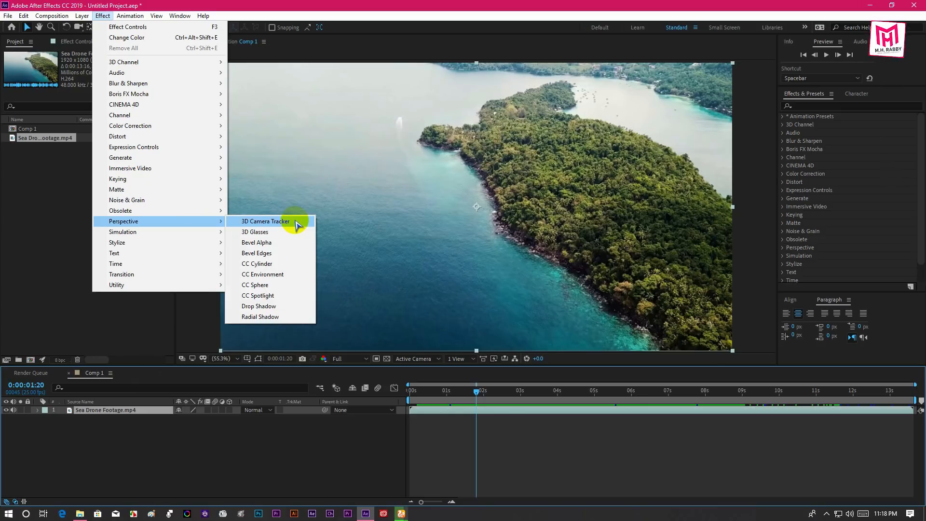
{"action": "left_click", "coordinate": [265, 221]}
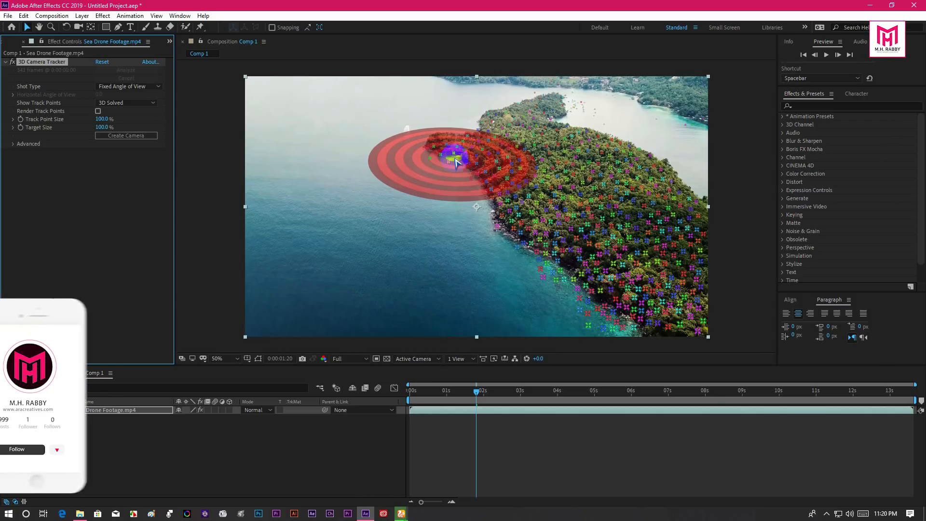
Create a track null and camera from a chosen track point on the ocean.
{"action": "right_click", "coordinate": [455, 156]}
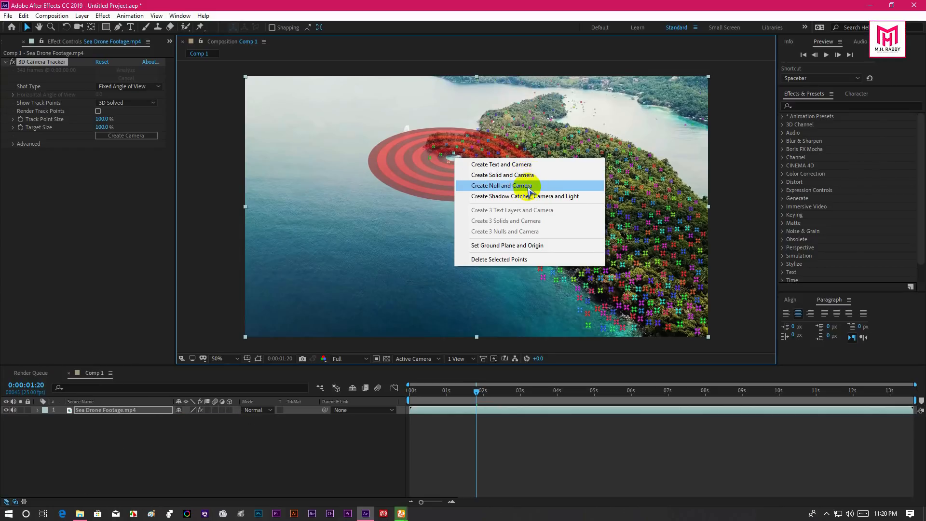
{"action": "mouse_move", "coordinate": [537, 188]}
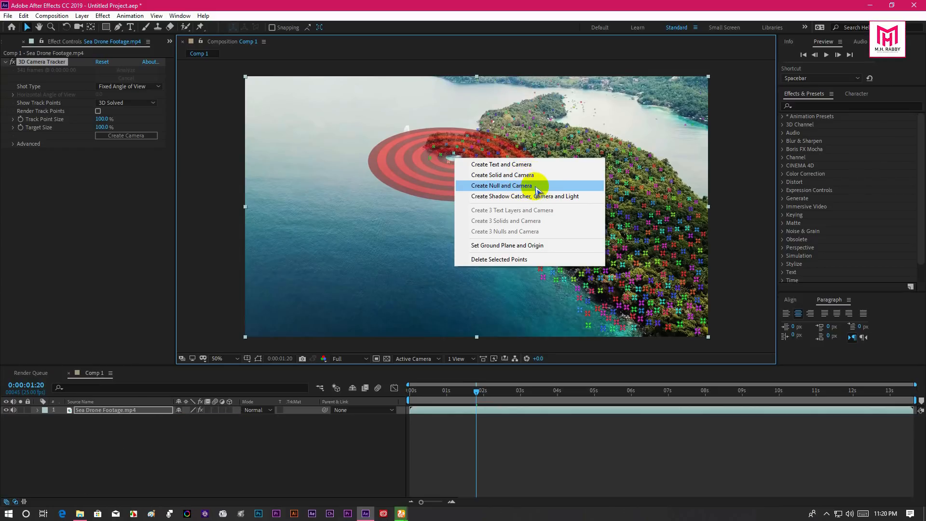
{"action": "left_click", "coordinate": [502, 185]}
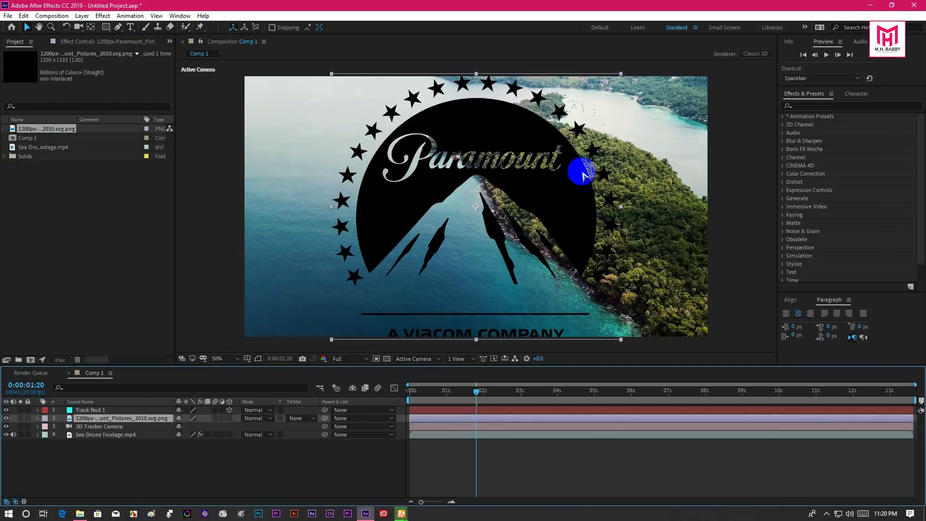
Shrink the Paramount logo, pre-compose it as Logo and scrub later in the shot to check it.
{"action": "left_click_drag", "start_coordinate": [585, 178], "coordinate": [609, 94]}
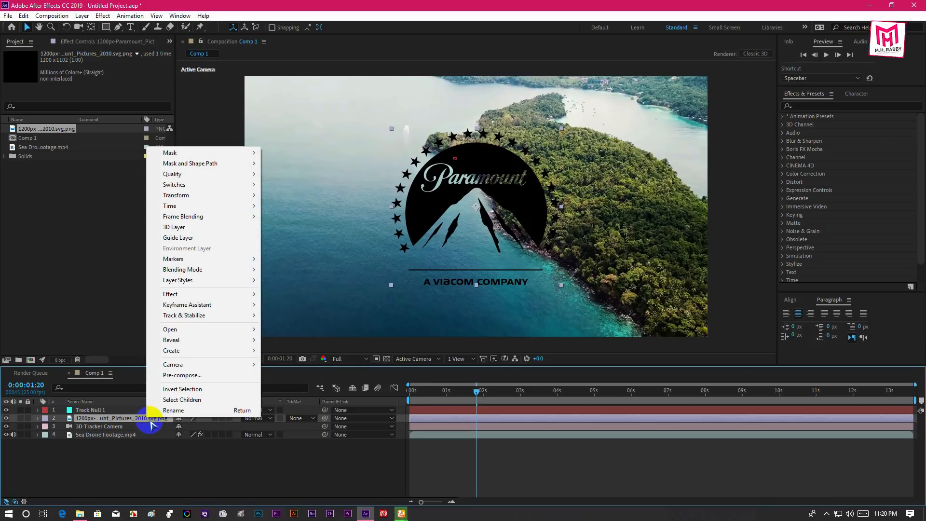
{"action": "left_click", "coordinate": [182, 375]}
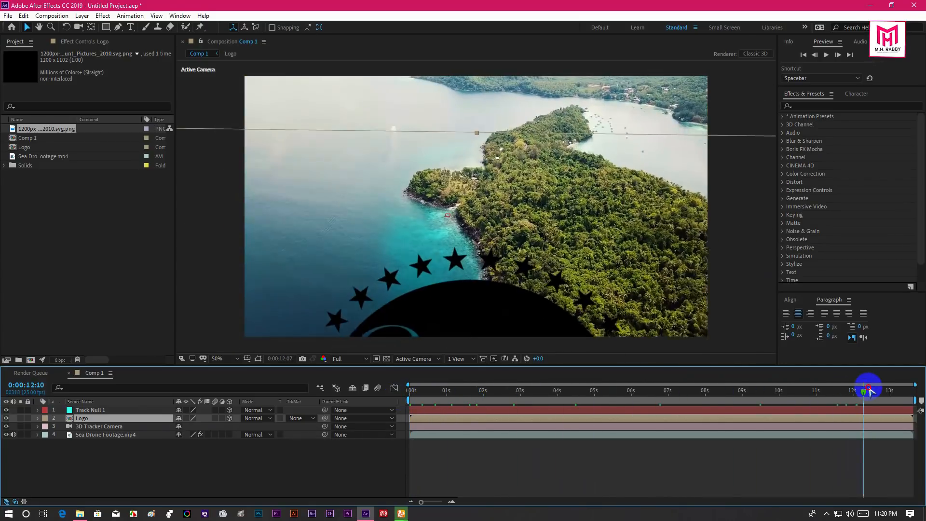
{"action": "left_click_drag", "start_coordinate": [868, 407], "coordinate": [854, 406]}
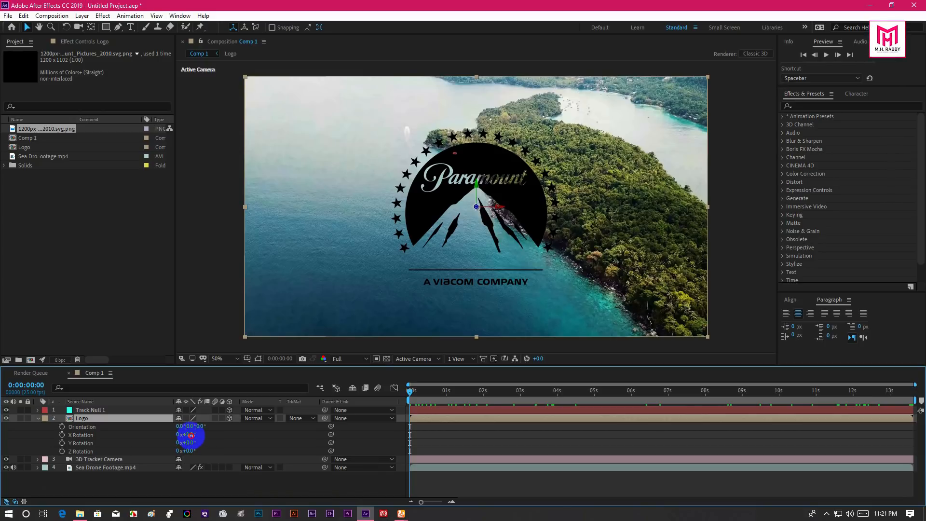
Tilt the Logo layer back on its rotation axes and move it to lie flat on the water beside the island.
{"action": "left_click_drag", "start_coordinate": [185, 435], "coordinate": [172, 435]}
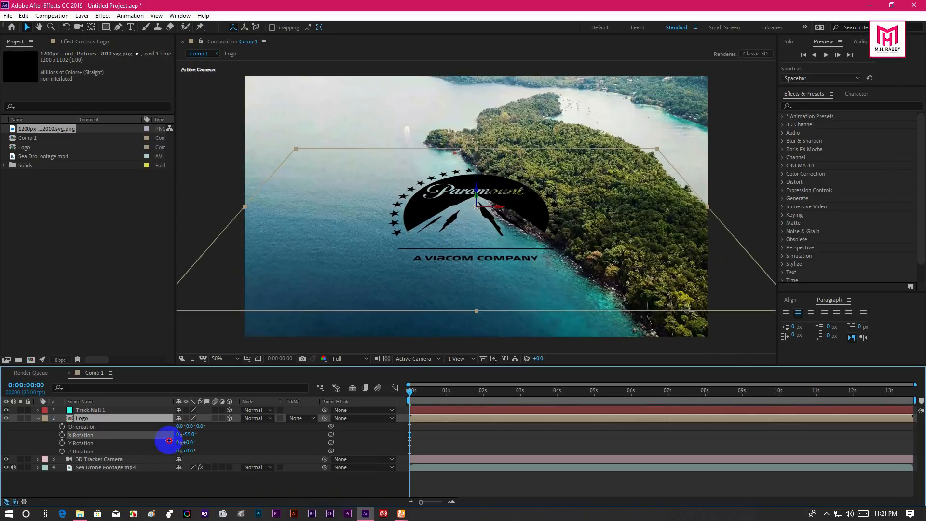
{"action": "left_click_drag", "start_coordinate": [185, 434], "coordinate": [189, 441]}
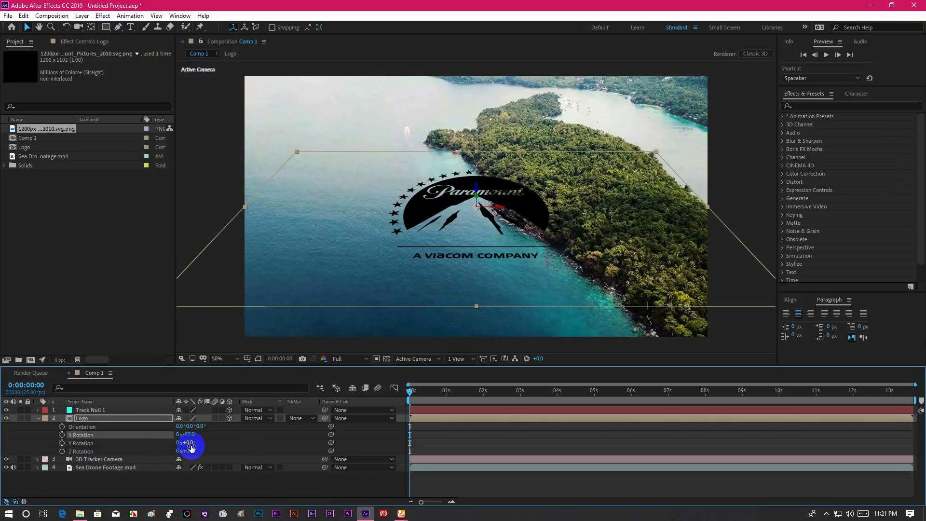
{"action": "left_click_drag", "start_coordinate": [189, 451], "coordinate": [189, 454]}
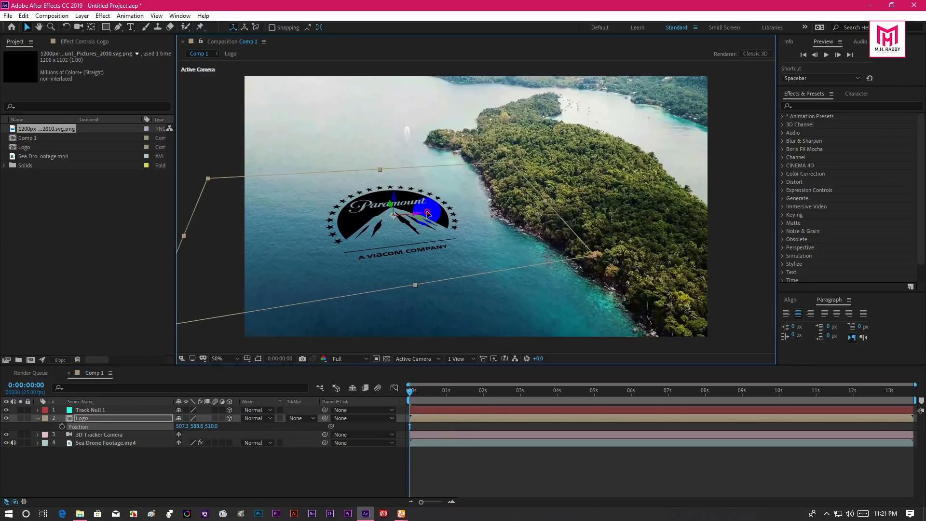
{"action": "left_click_drag", "start_coordinate": [392, 211], "coordinate": [384, 211]}
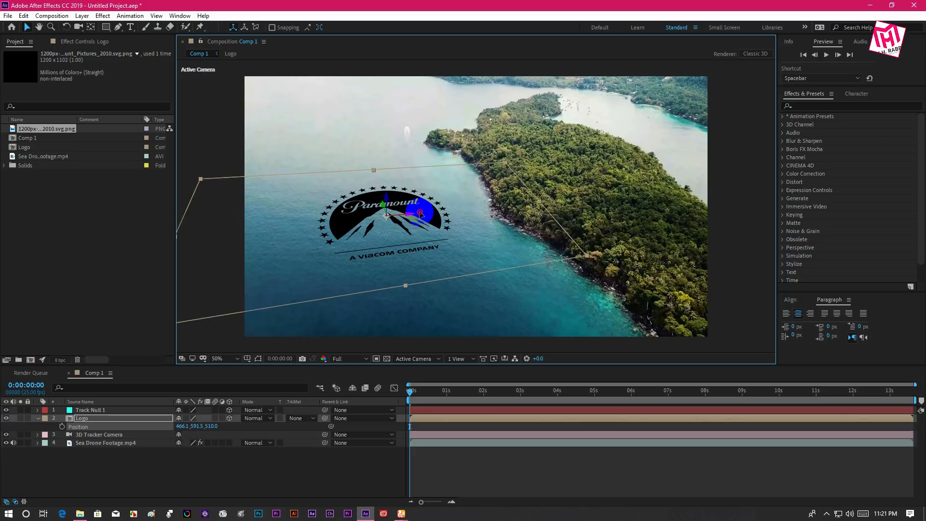
{"action": "left_click_drag", "start_coordinate": [387, 216], "coordinate": [396, 207]}
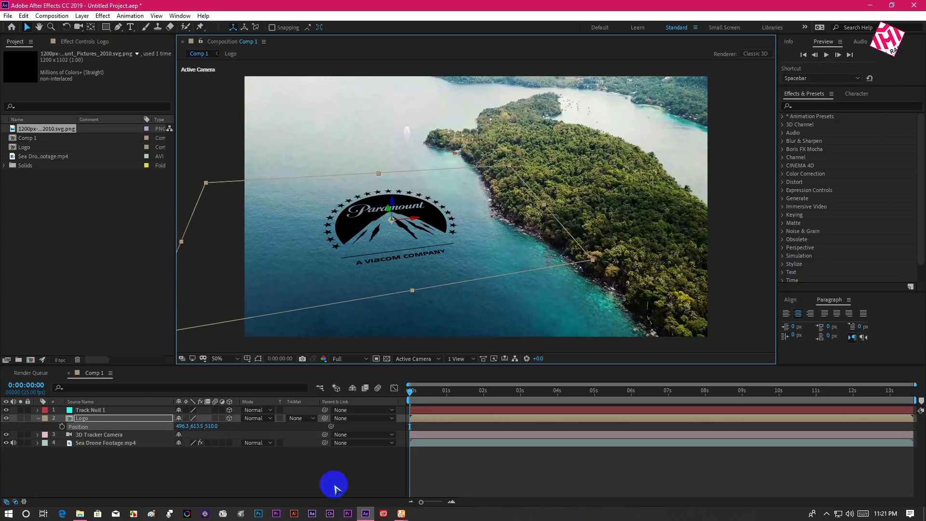
Set the Logo layer to Overlay blend mode and lower its opacity to about 42%.
{"action": "left_click", "coordinate": [253, 417]}
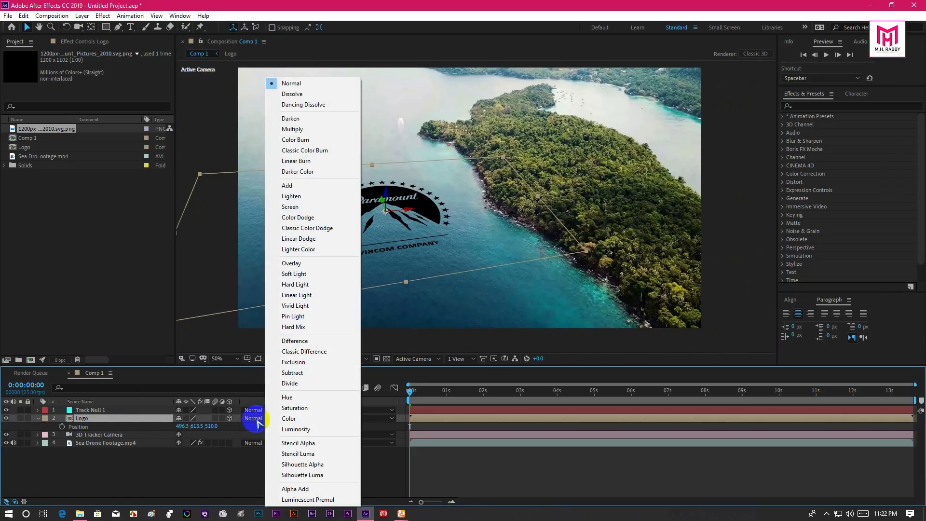
{"action": "mouse_move", "coordinate": [291, 263]}
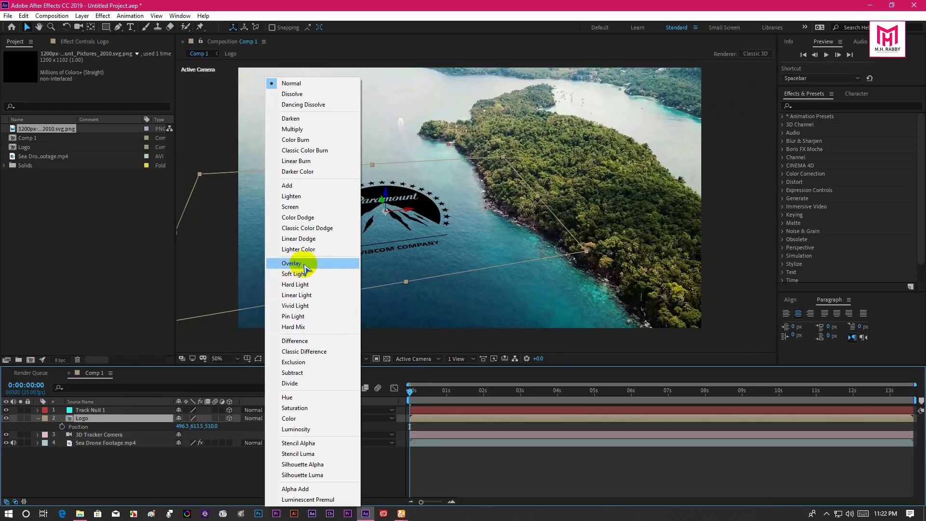
{"action": "left_click", "coordinate": [290, 262]}
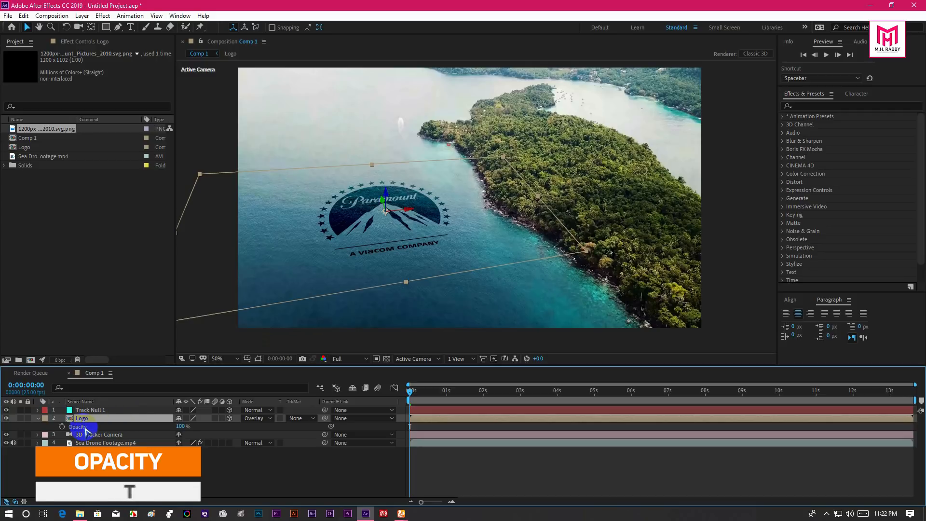
{"action": "left_click_drag", "start_coordinate": [97, 425], "coordinate": [162, 425]}
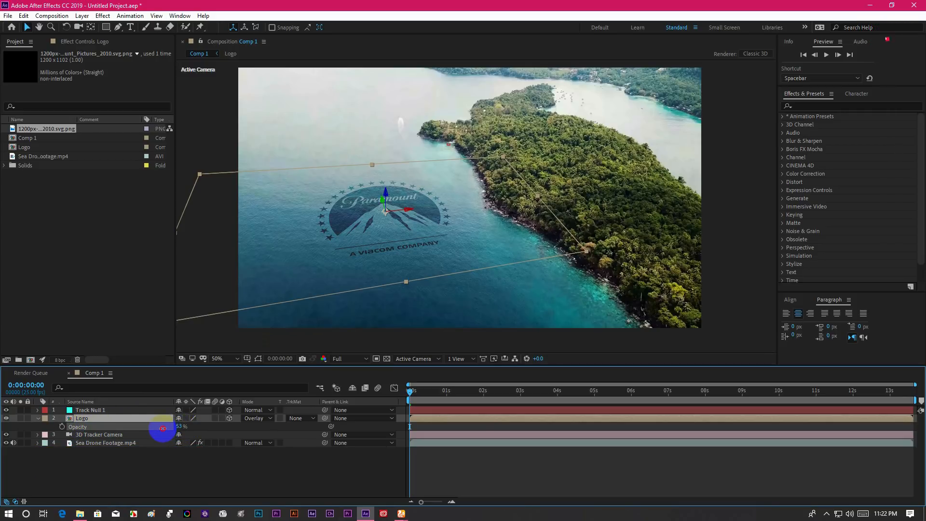
{"action": "left_click_drag", "start_coordinate": [164, 426], "coordinate": [160, 427]}
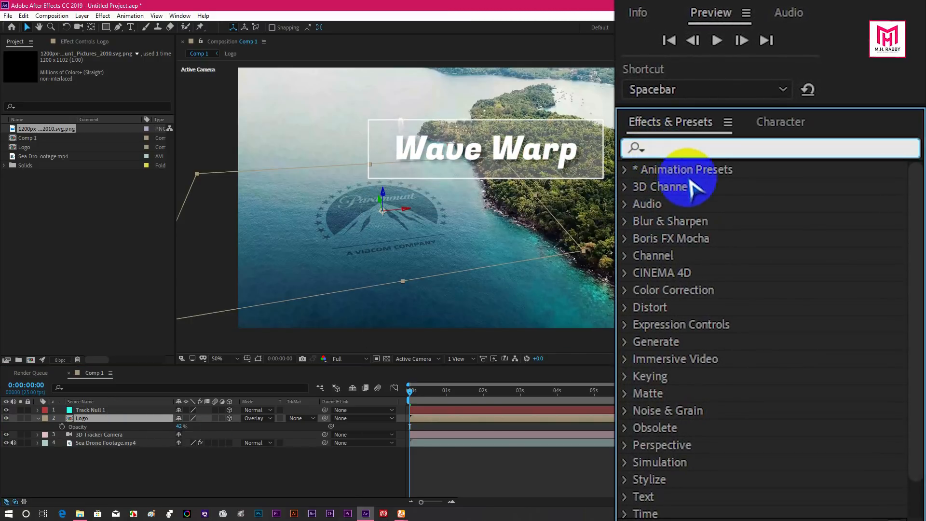
Apply Wave Warp to the logo with wave height 1 and a narrow wave width for a rippled texture.
{"action": "type", "text": "warp"}
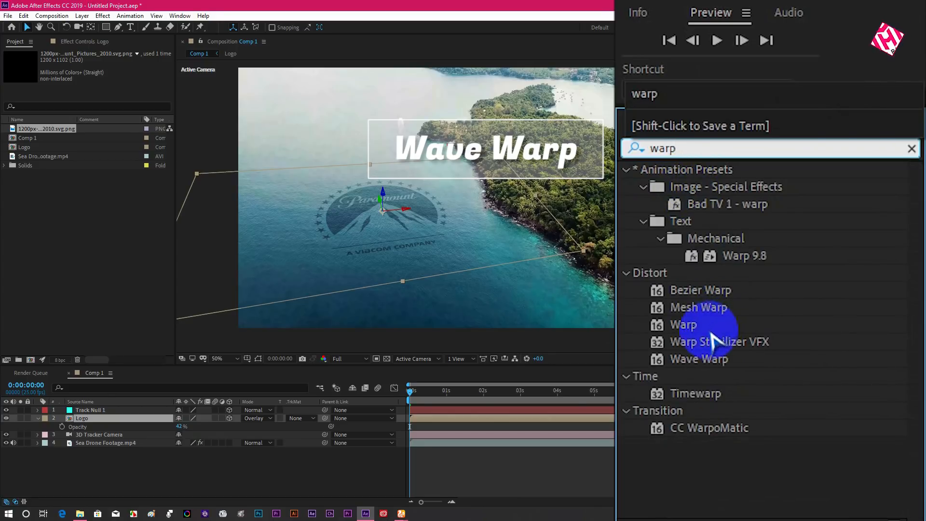
{"action": "left_click", "coordinate": [698, 358]}
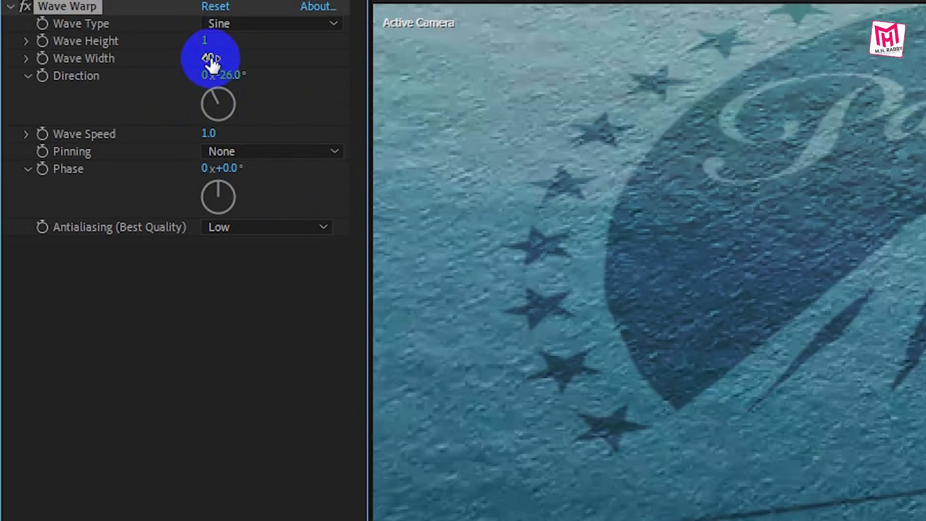
{"action": "left_click_drag", "start_coordinate": [212, 57], "coordinate": [164, 69]}
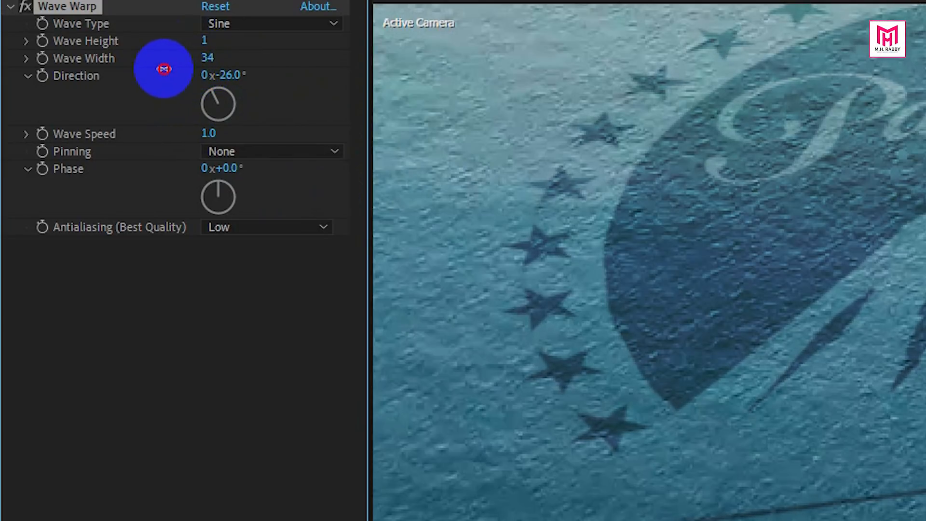
{"action": "left_click_drag", "start_coordinate": [164, 69], "coordinate": [99, 81]}
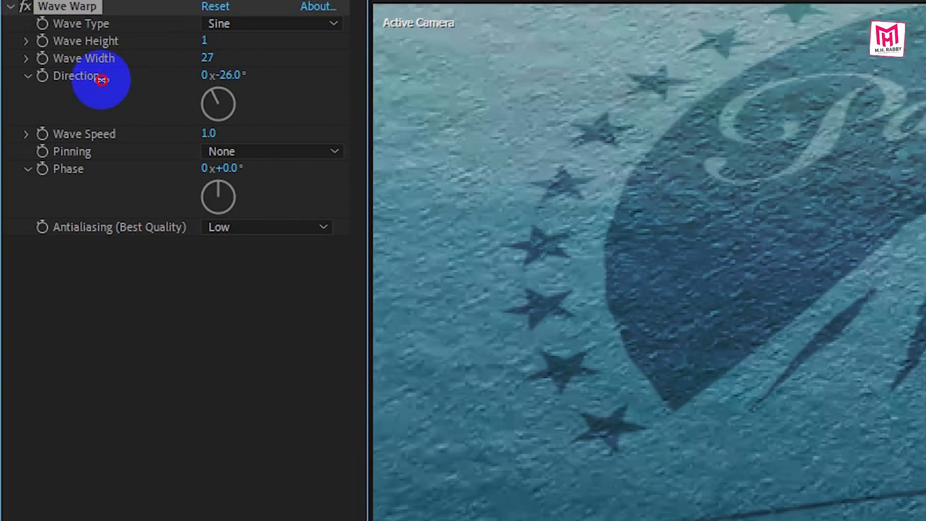
{"action": "left_click_drag", "start_coordinate": [101, 81], "coordinate": [50, 115]}
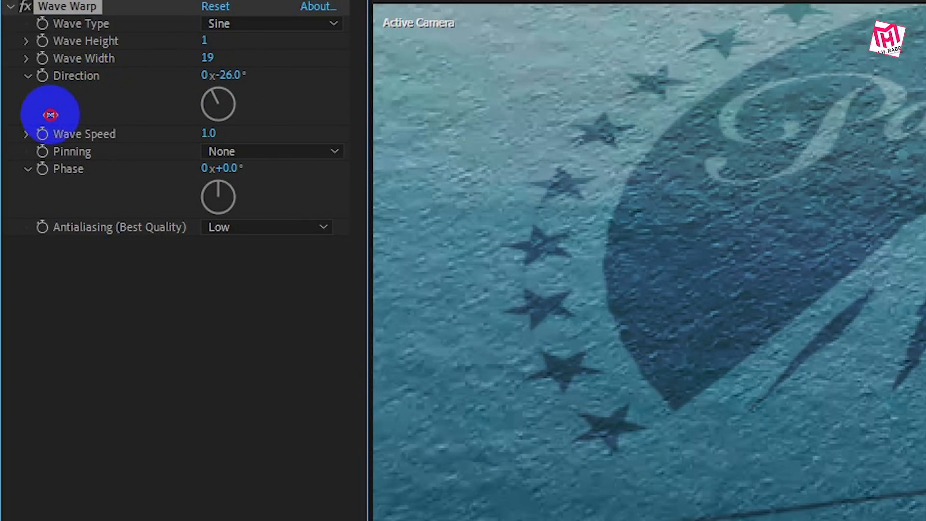
{"action": "left_click_drag", "start_coordinate": [51, 113], "coordinate": [222, 95]}
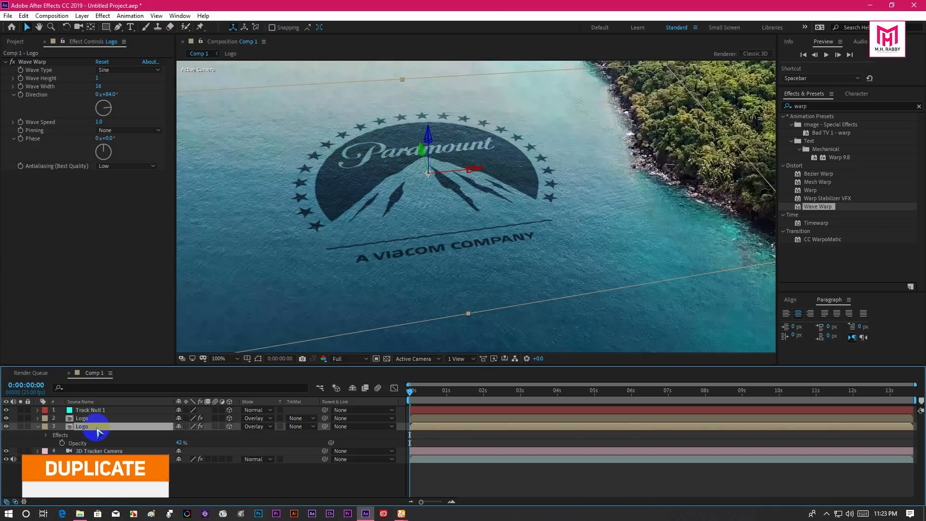
Rename the duplicate to Shadow, apply CC Radial Fast Blur with amount 70 and centre it just above the logo.
{"action": "right_click", "coordinate": [94, 426]}
{"action": "type", "text": "cc rad"}
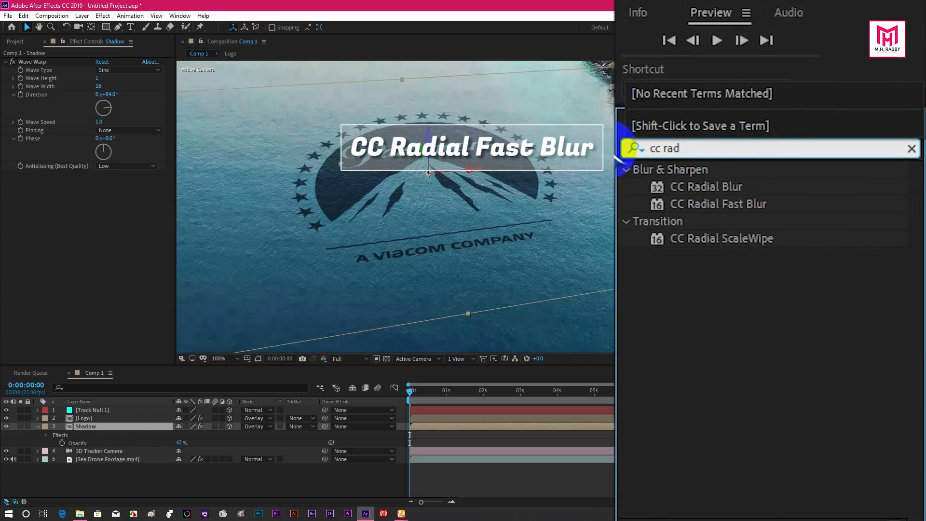
{"action": "left_click", "coordinate": [718, 204]}
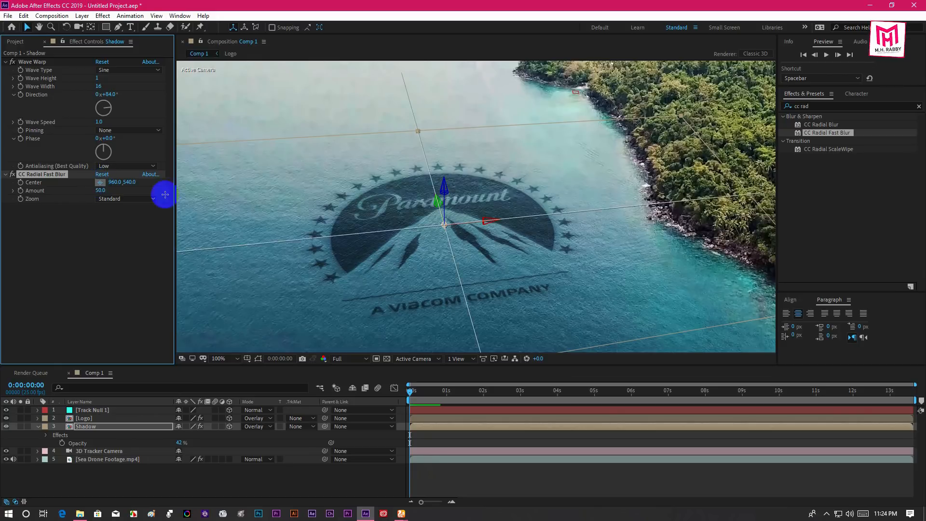
{"action": "left_click_drag", "start_coordinate": [165, 194], "coordinate": [384, 90]}
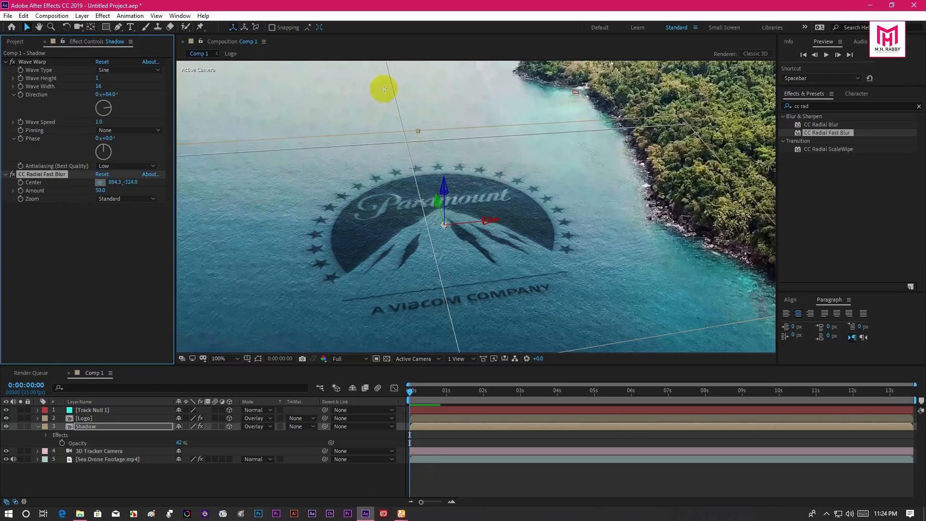
{"action": "left_click_drag", "start_coordinate": [384, 89], "coordinate": [428, 147]}
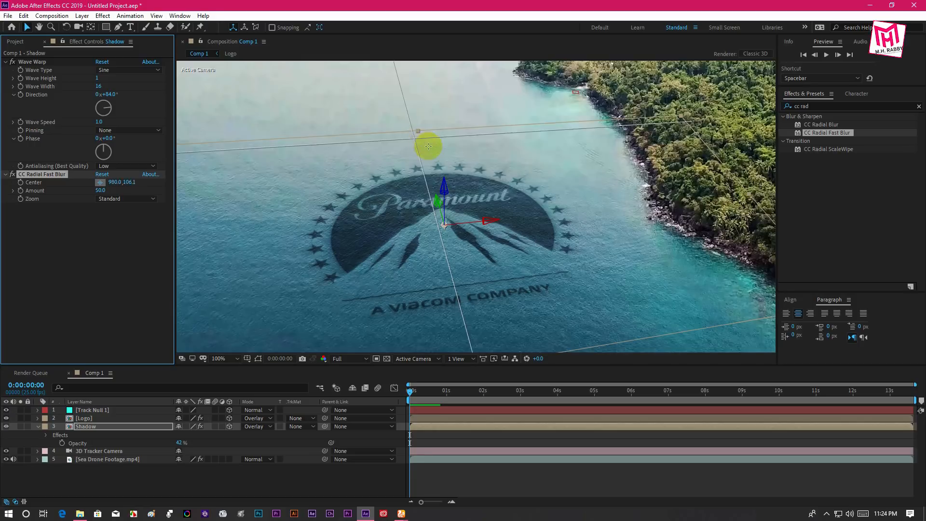
{"action": "left_click_drag", "start_coordinate": [429, 147], "coordinate": [392, 142]}
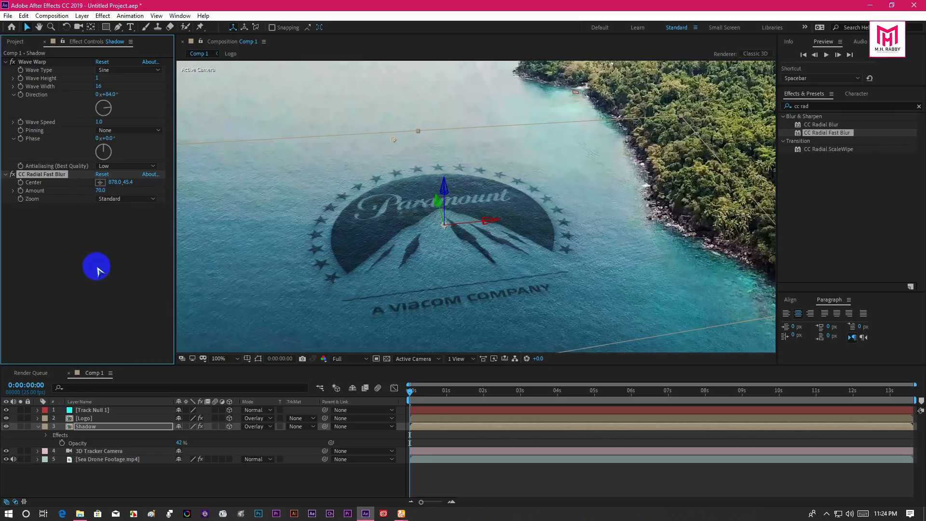
{"action": "mouse_move", "coordinate": [67, 267]}
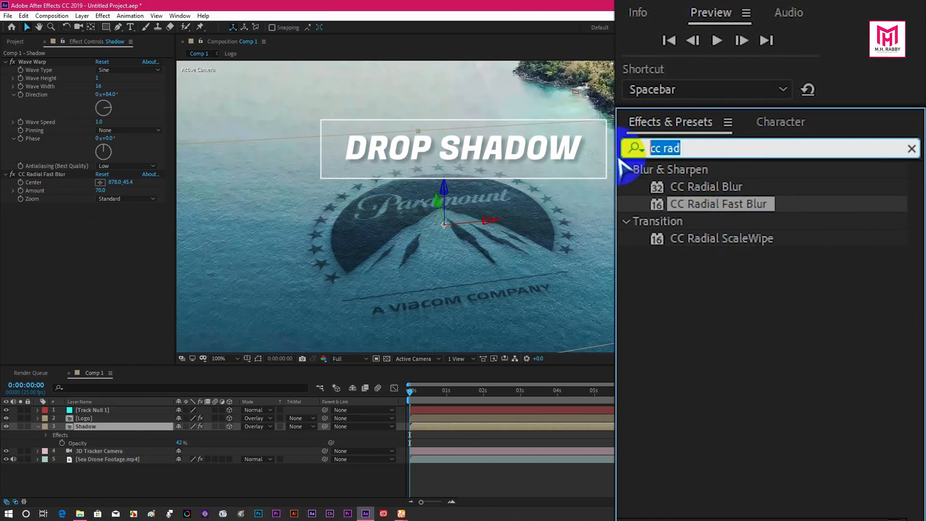
Add a black Drop Shadow to the Shadow layer with distance 12 and softness 14.
{"action": "type", "text": "drop"}
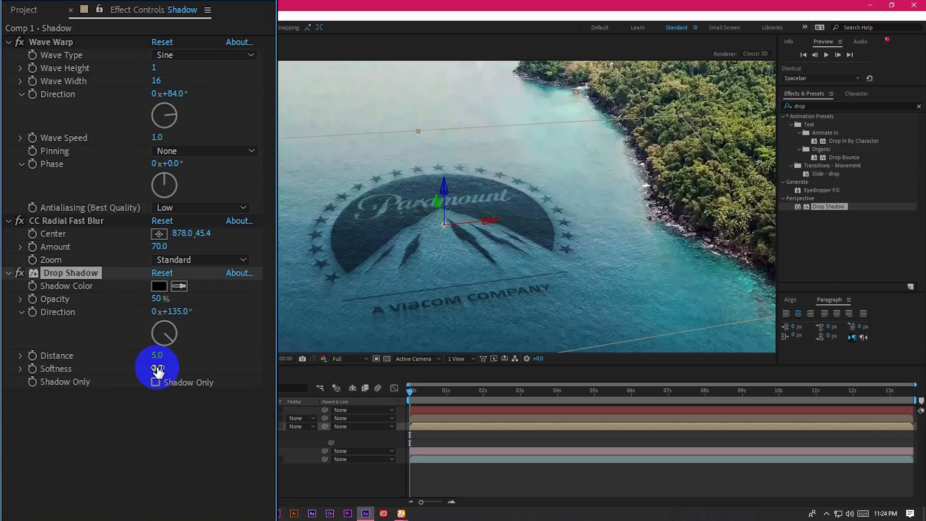
{"action": "left_click_drag", "start_coordinate": [157, 367], "coordinate": [180, 367]}
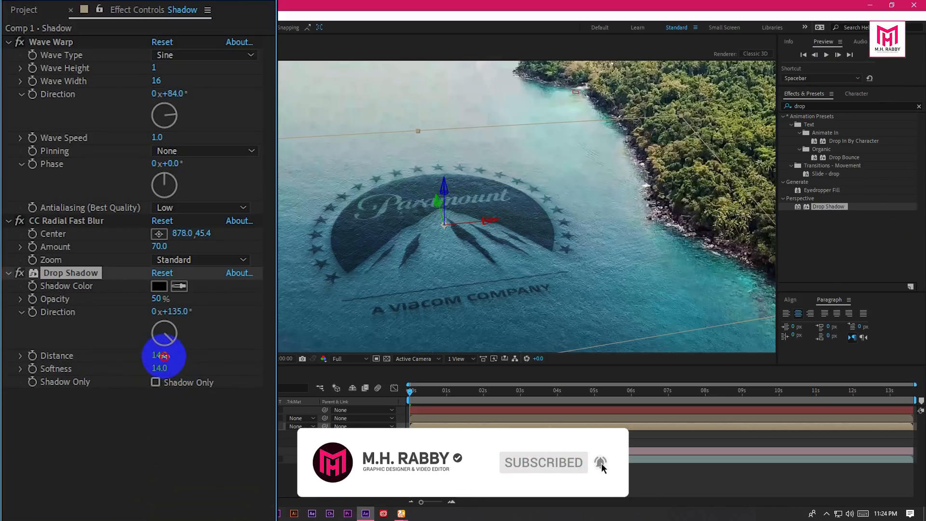
{"action": "left_click_drag", "start_coordinate": [164, 355], "coordinate": [164, 359]}
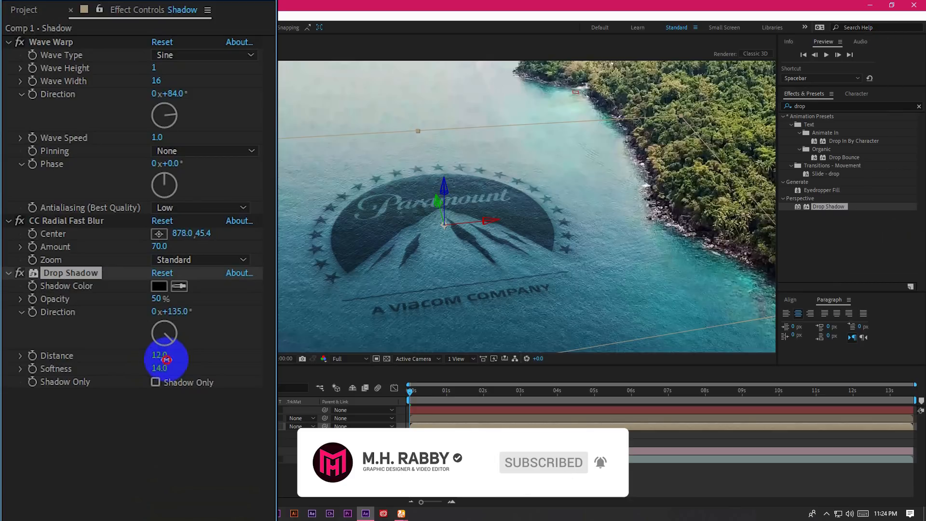
{"action": "left_click_drag", "start_coordinate": [167, 359], "coordinate": [167, 364]}
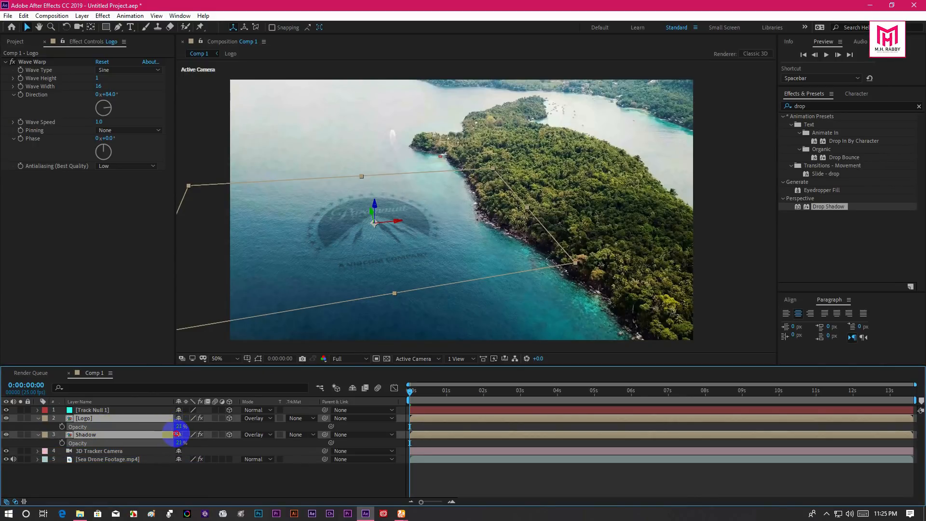
Lower the Logo and Shadow layers' Opacity to 21%.
{"action": "left_click", "coordinate": [422, 391]}
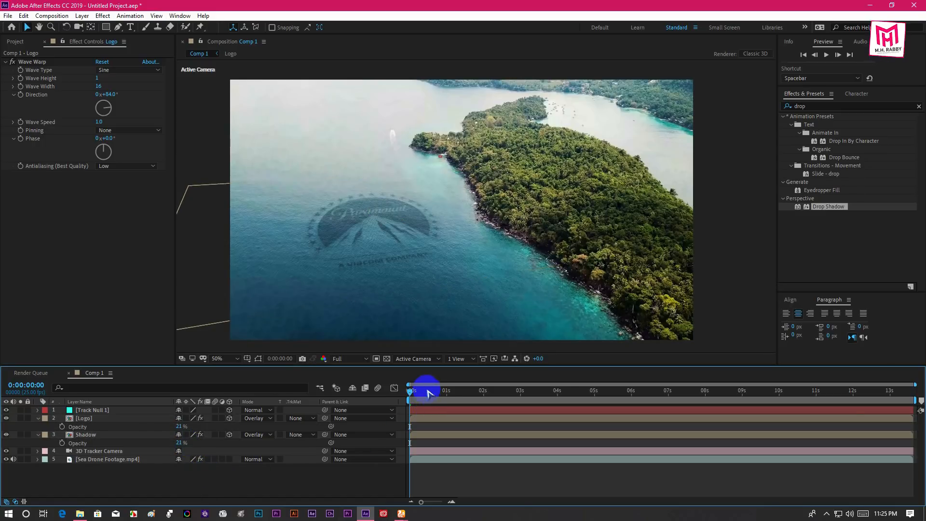
{"action": "mouse_move", "coordinate": [411, 270]}
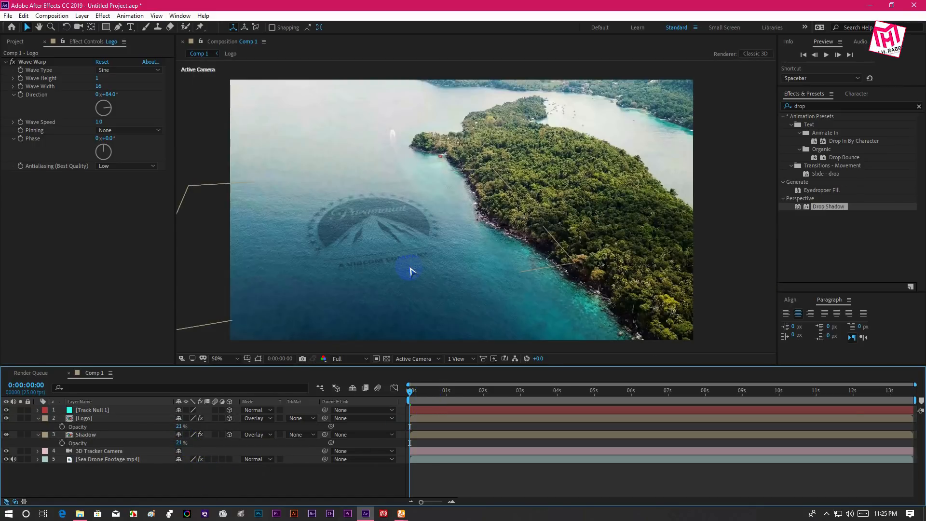